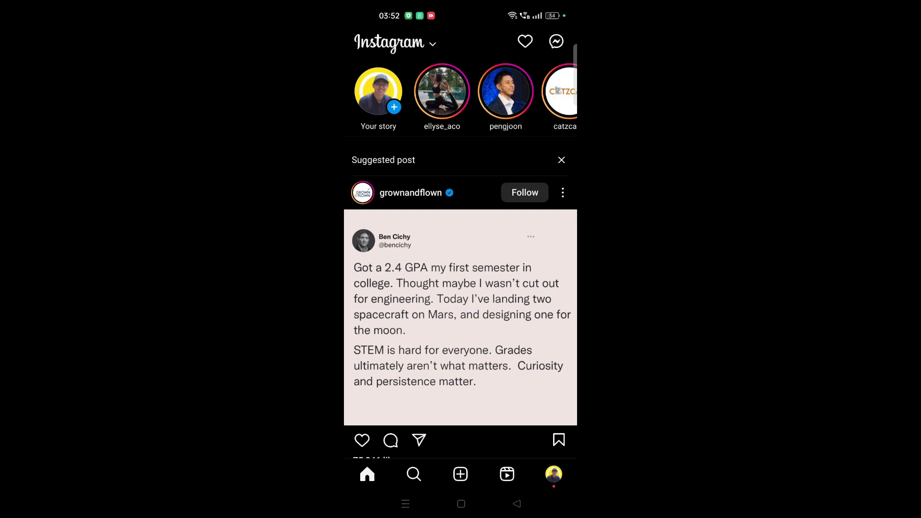
# - Open a post's comment thread and scroll through its spam replies
pyautogui.click(504, 91)
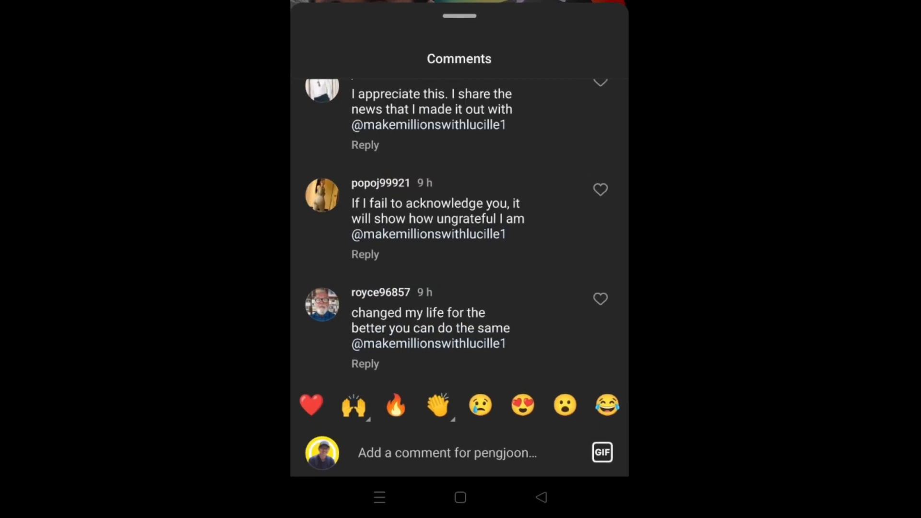
pyautogui.scroll(-3)
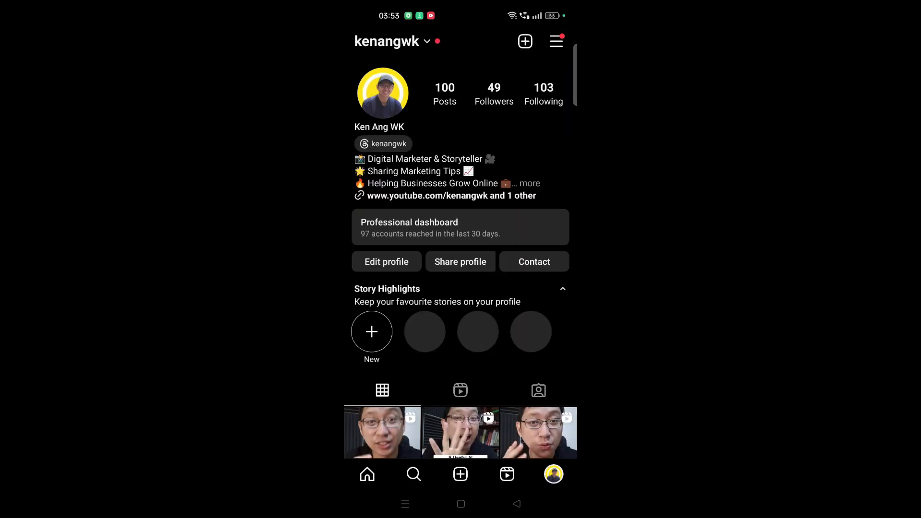
# - Go from the account menu through Settings and privacy to Hidden words
pyautogui.click(556, 41)
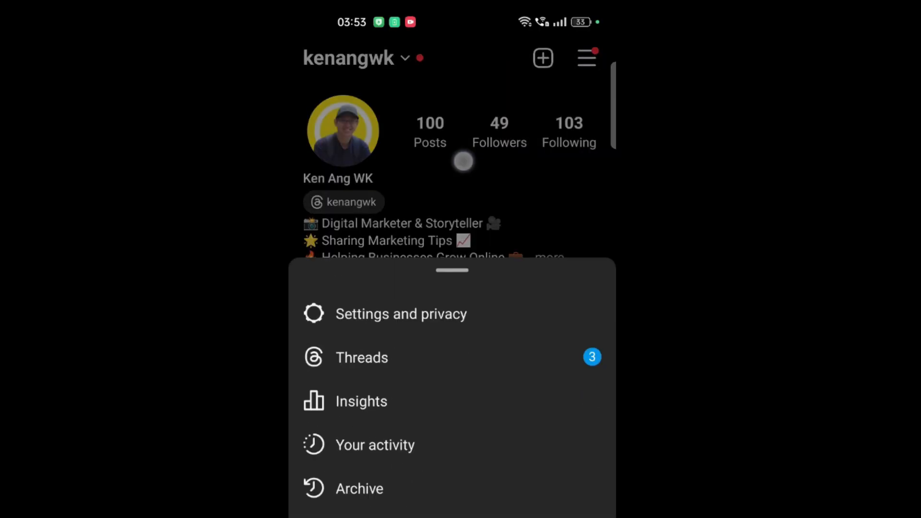
pyautogui.click(401, 314)
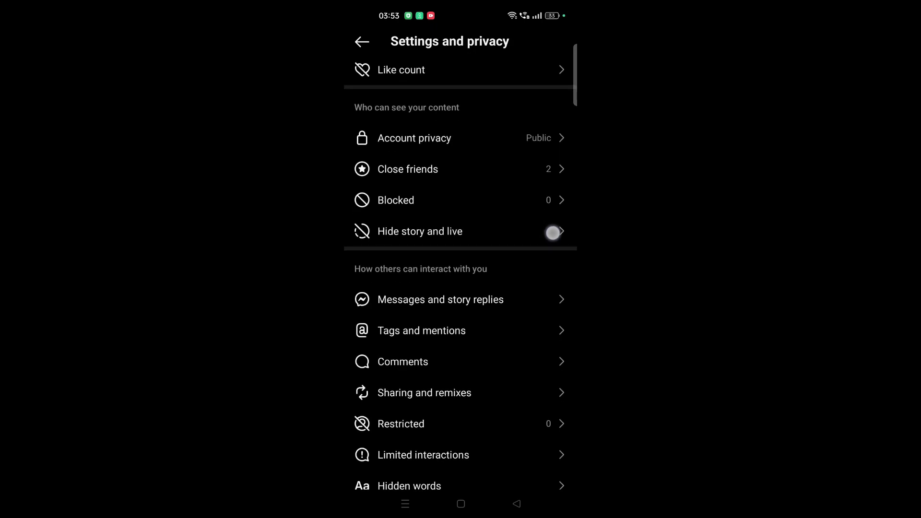
pyautogui.scroll(-3)
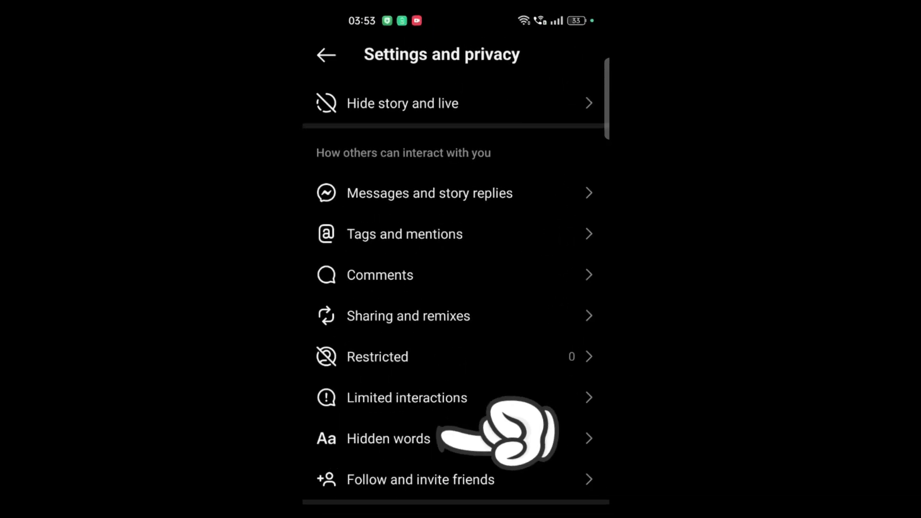
pyautogui.click(388, 438)
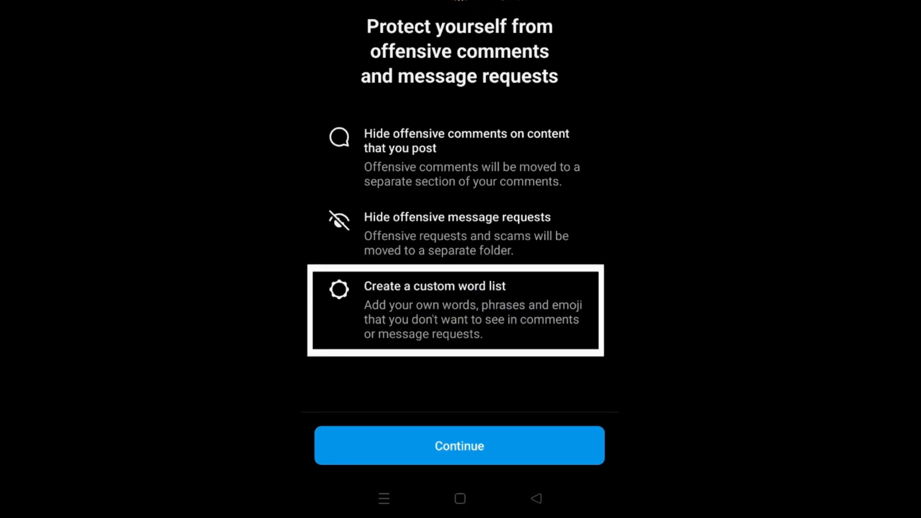
# - Continue past the Hidden words introduction screen to the settings page
pyautogui.click(460, 311)
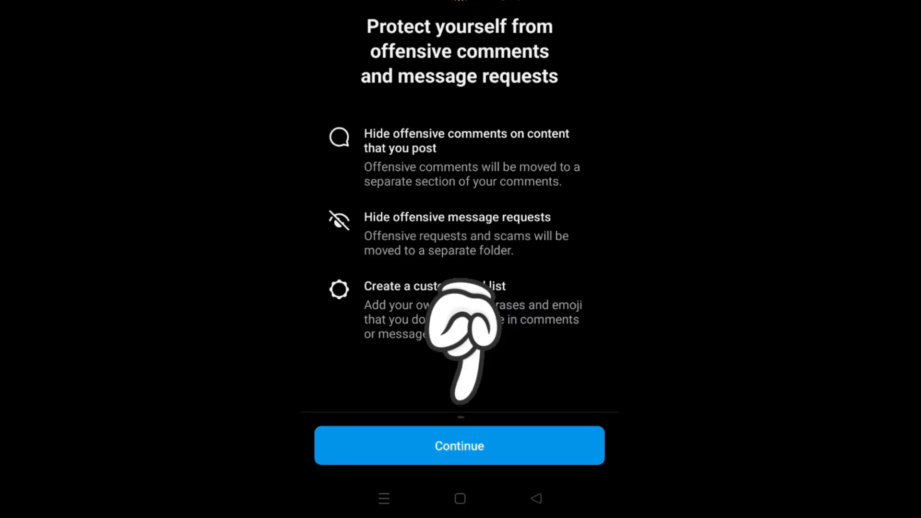
pyautogui.click(458, 445)
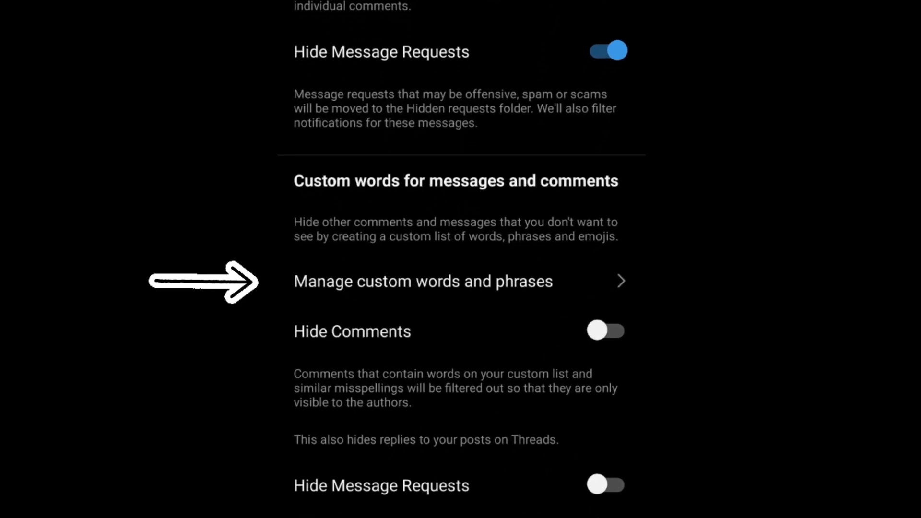
# - Add 'makemillionswith' as a custom hidden word and turn on Hide Comments
pyautogui.click(423, 281)
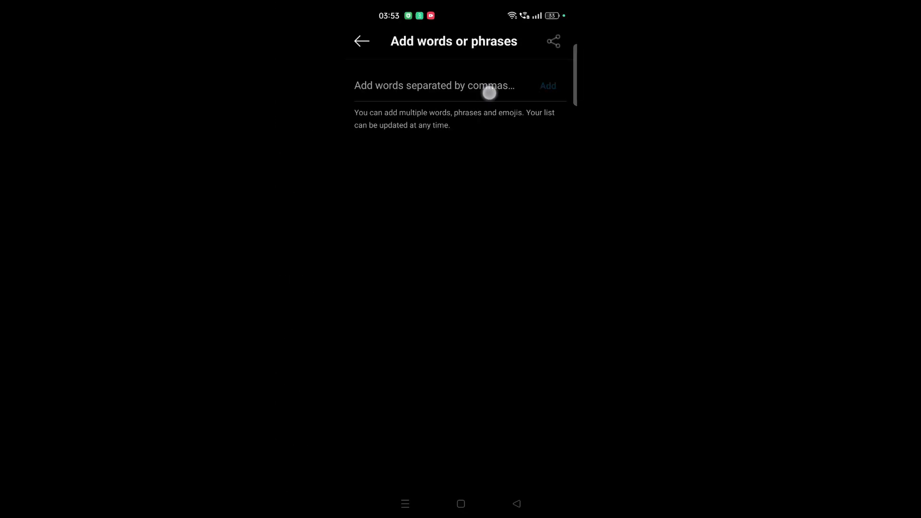
pyautogui.write('makemillionswith')
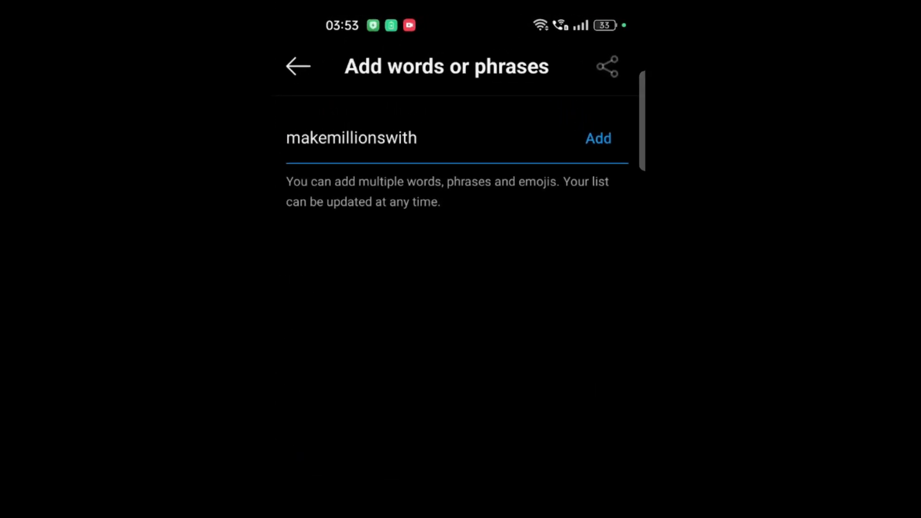
pyautogui.click(598, 138)
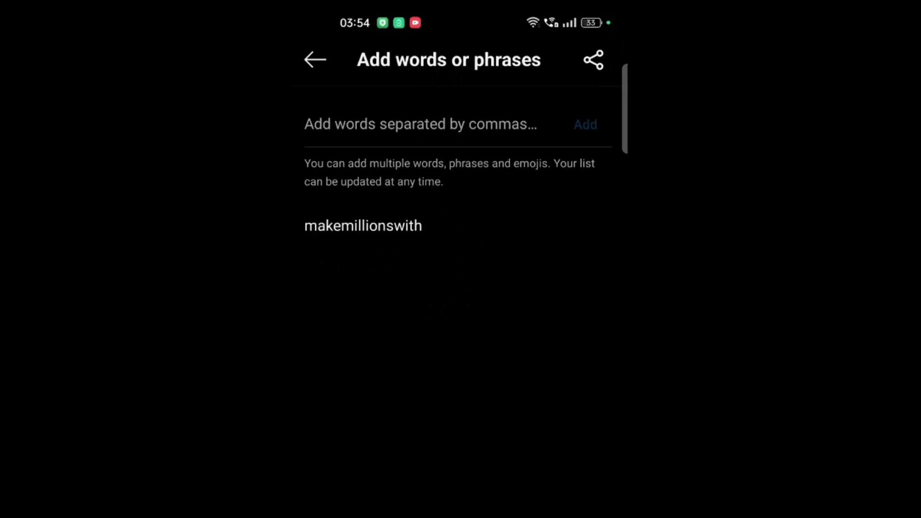
pyautogui.click(315, 59)
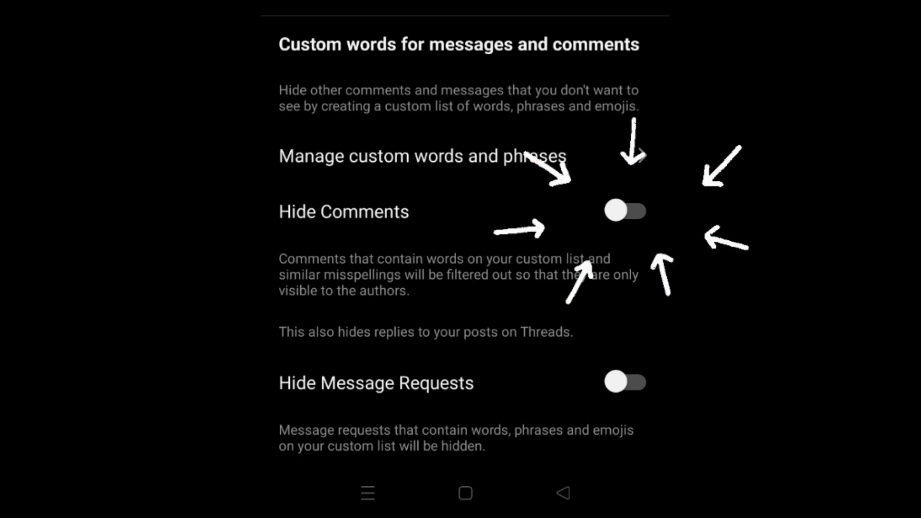
pyautogui.click(626, 211)
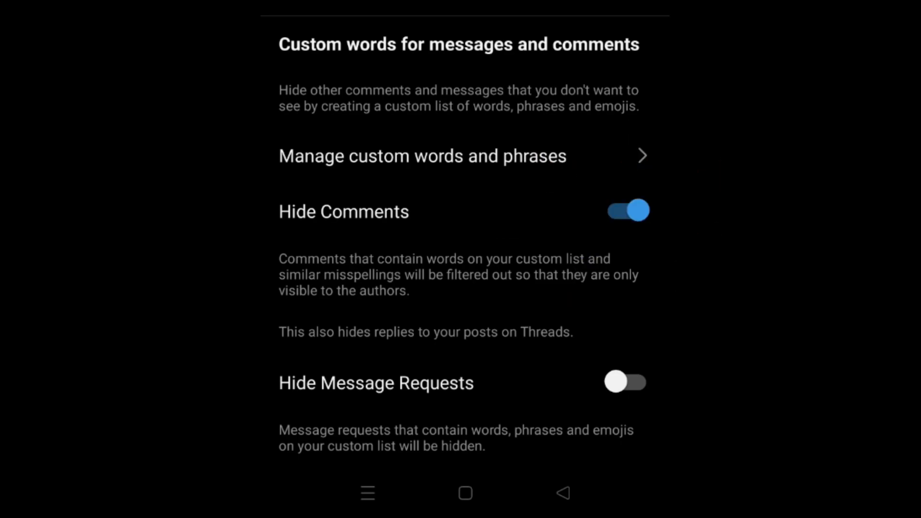